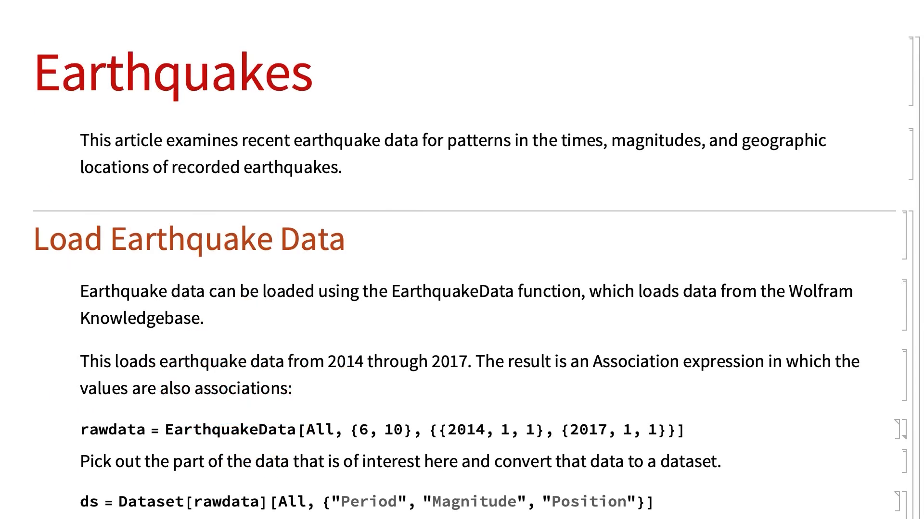
# Step: Raise the map's minimum magnitude with the slider and show the 2016 earthquakes
pyautogui.scroll(-3)
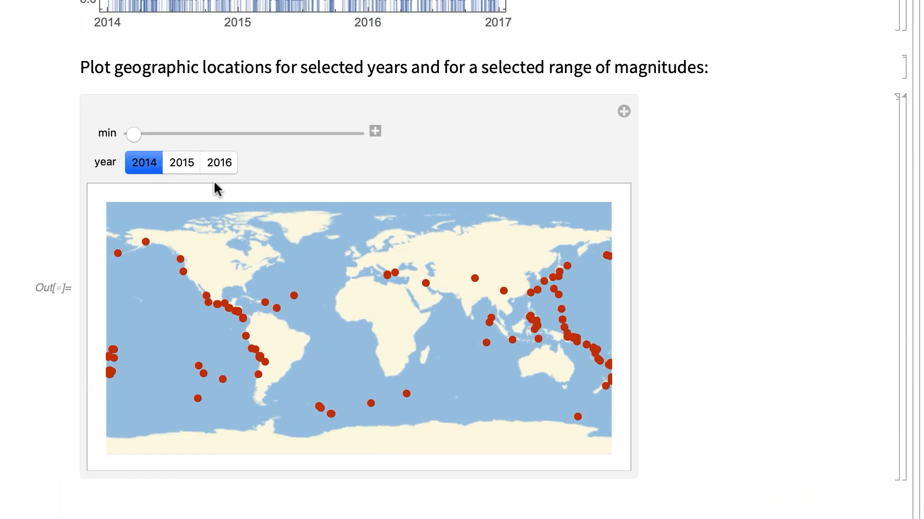
pyautogui.moveTo(134, 134); pyautogui.dragTo(226, 134)
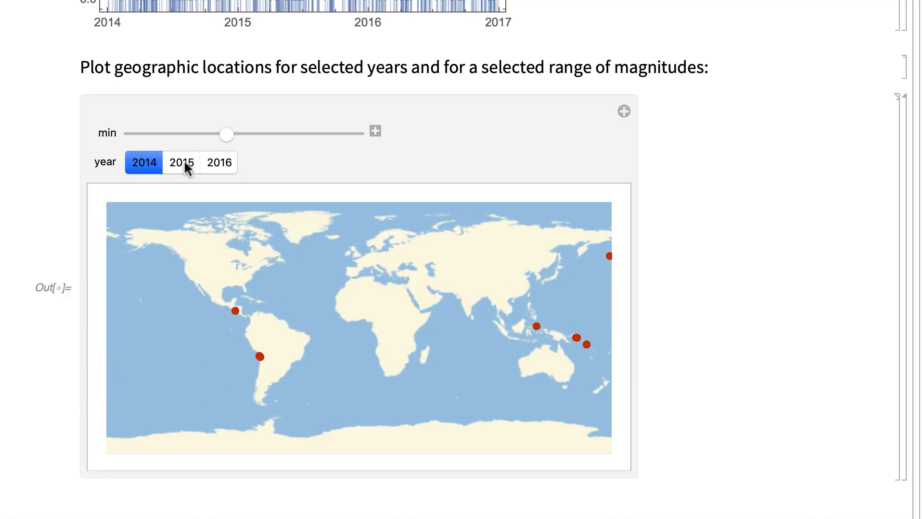
pyautogui.click(220, 163)
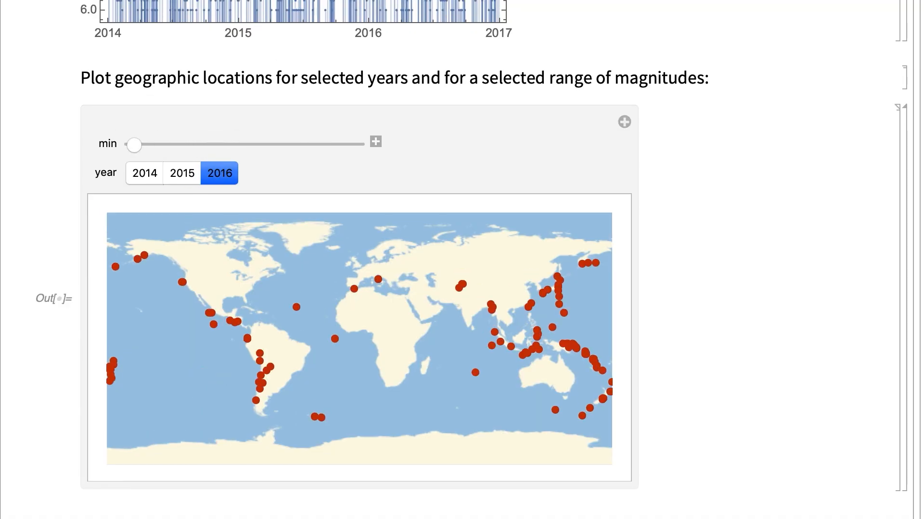
pyautogui.scroll(-3)
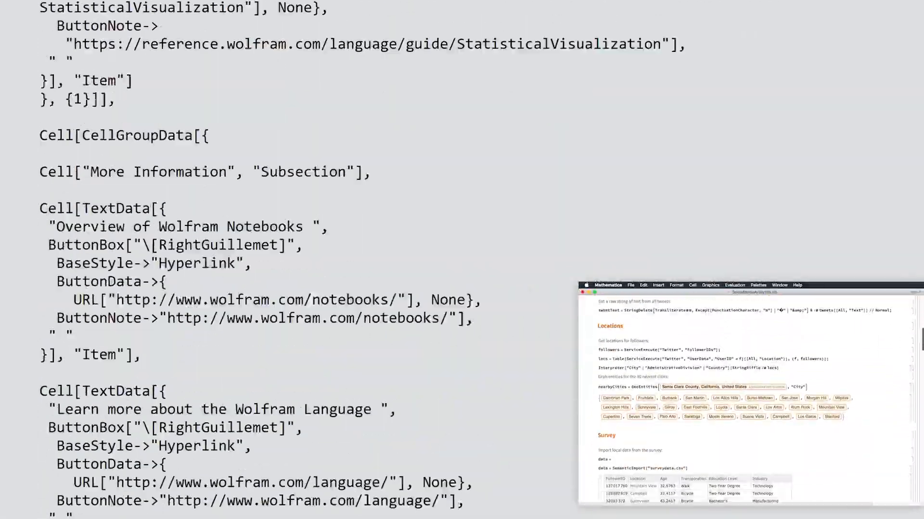
pyautogui.click(251, 68)
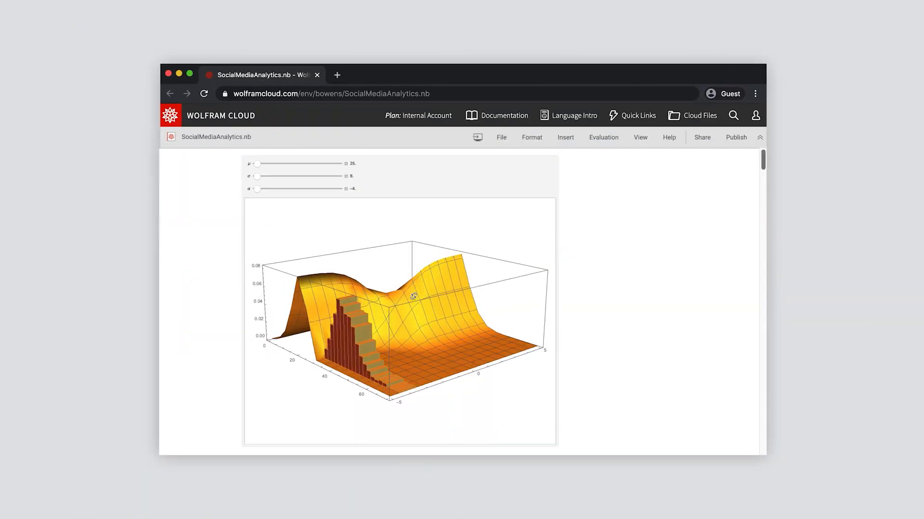
# Step: Rotate the published 3D surface plot to view it from another side
pyautogui.moveTo(414, 296); pyautogui.dragTo(463, 289)
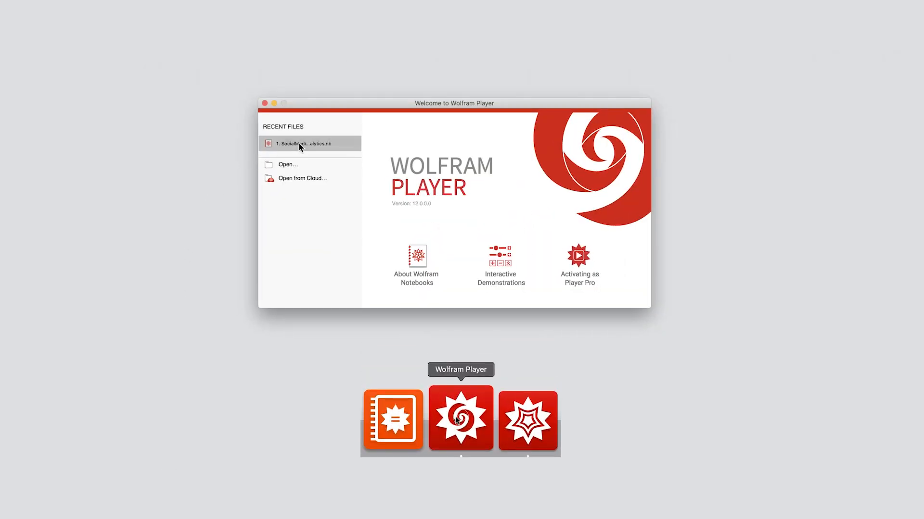
# Step: Open SocialMediaAnalytics.nb from Wolfram Player's Recent Files list
pyautogui.doubleClick(302, 143)
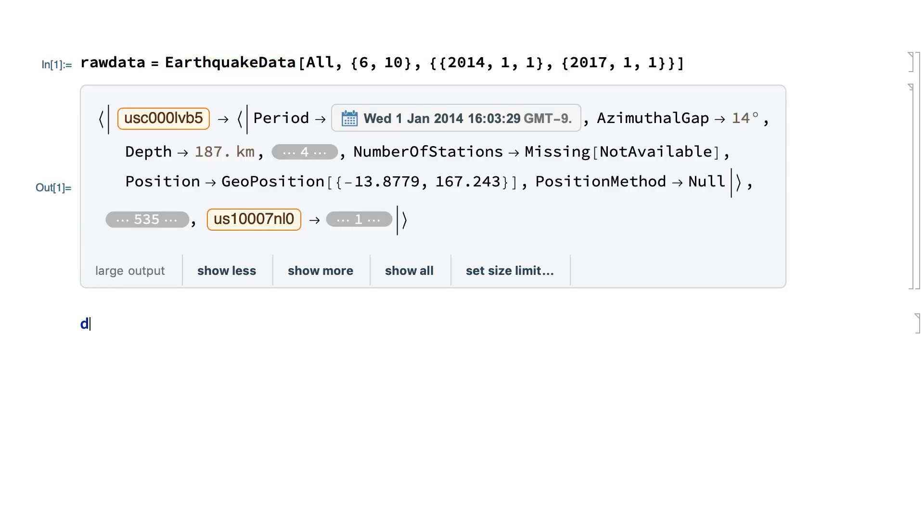
# Step: Build ds = Dataset[rawdata] with Period, Magnitude and Position columns
pyautogui.write('s = Dataset[rawdata][All, {"Period", "Magnitude", "Position')
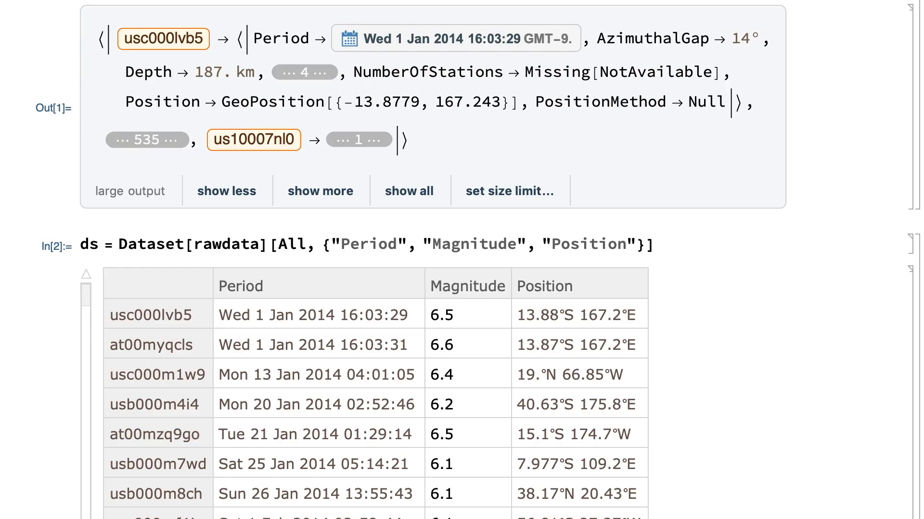
pyautogui.scroll(-3)
pyautogui.write('G')
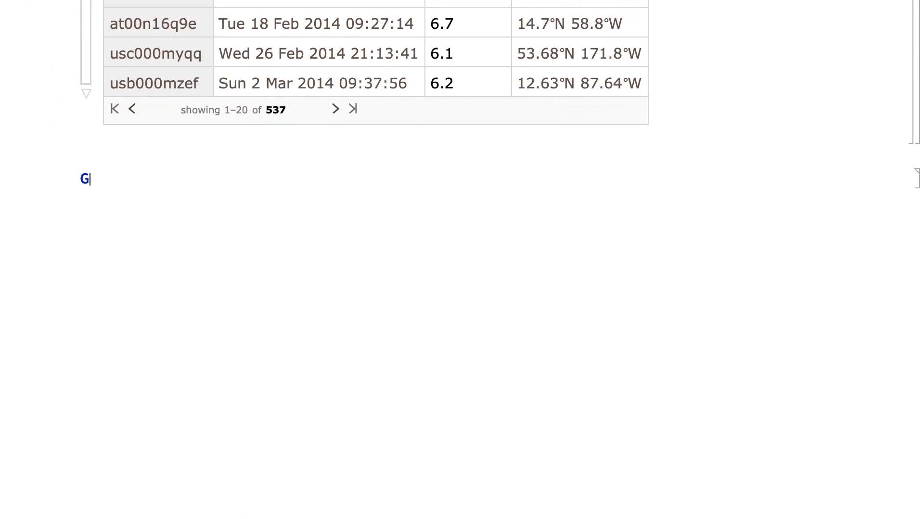
# Step: Evaluate GeoListPlot[Values[ds[All, "Position"]]] to map every earthquake position
pyautogui.write('eoListPl')
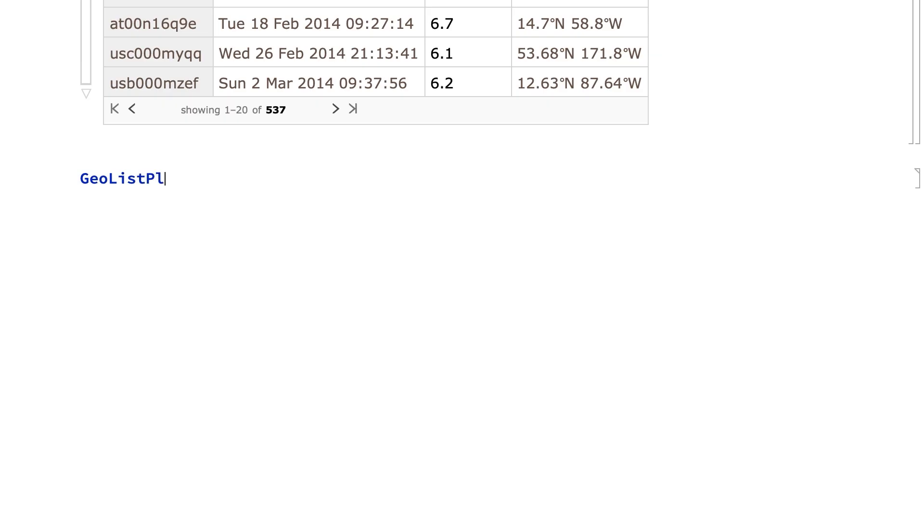
pyautogui.write('ot[Values')
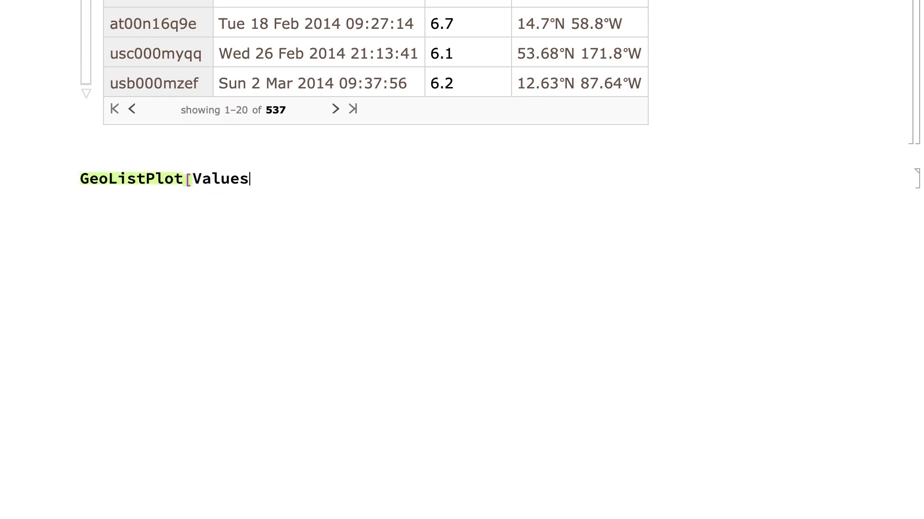
pyautogui.write('[ds')
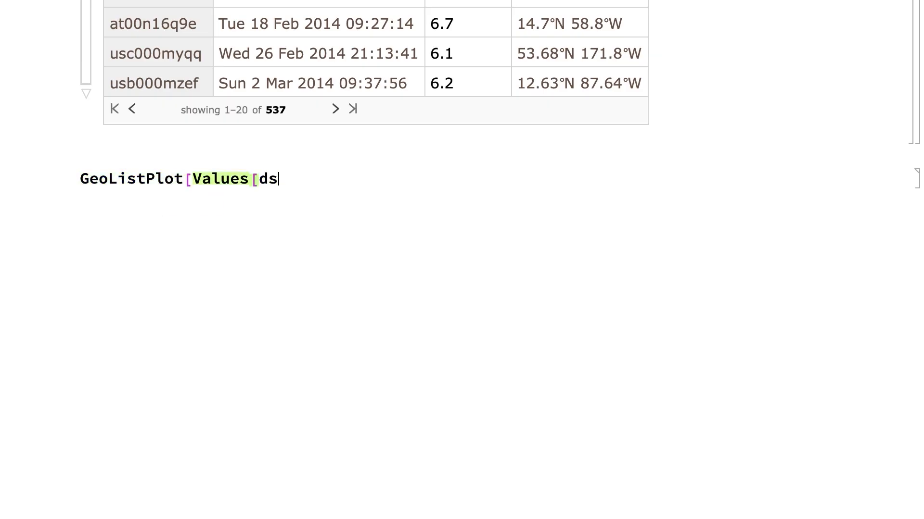
pyautogui.write('[All,')
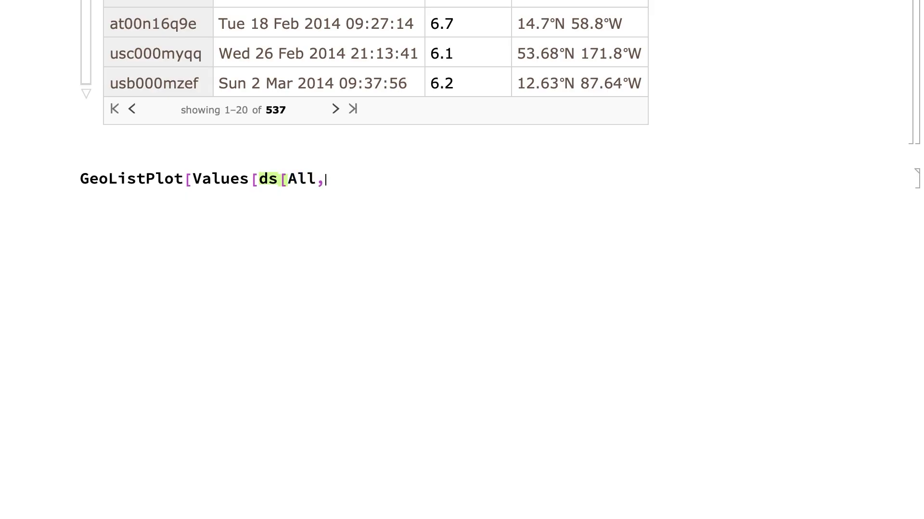
pyautogui.write('"Positi')
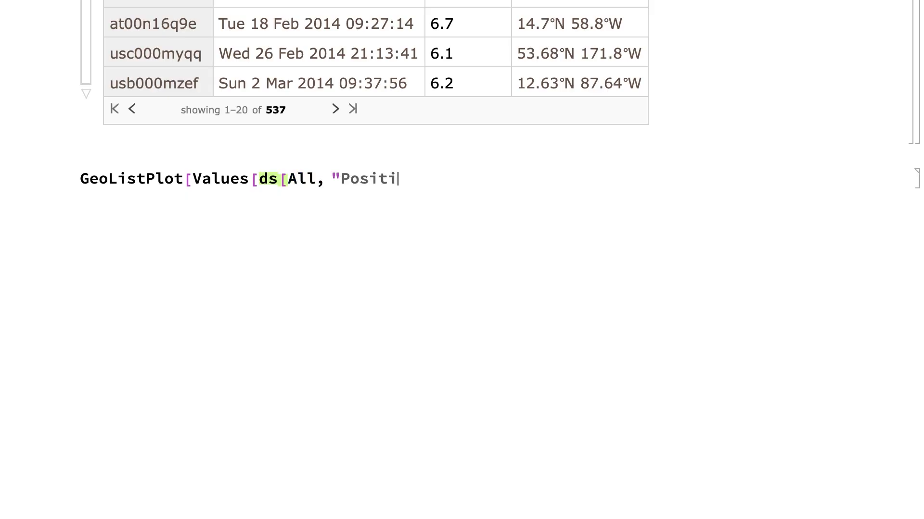
pyautogui.write('on')
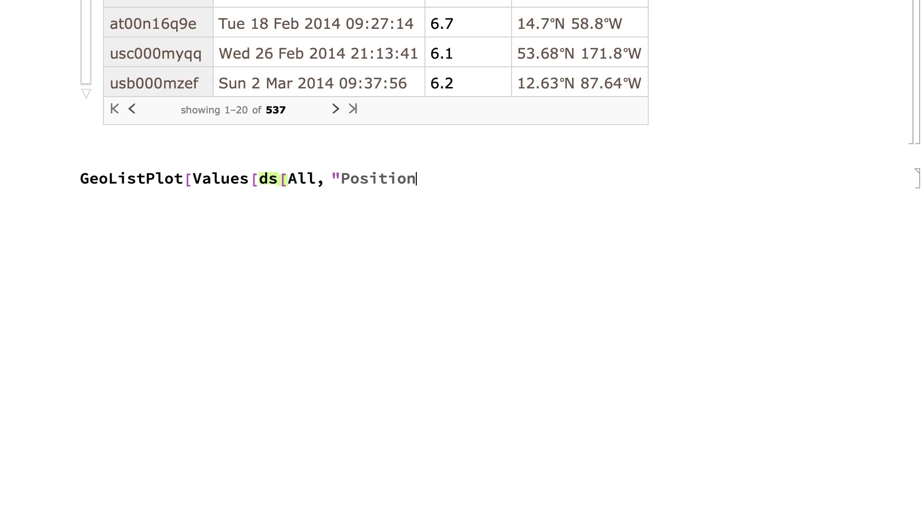
pyautogui.write('"')
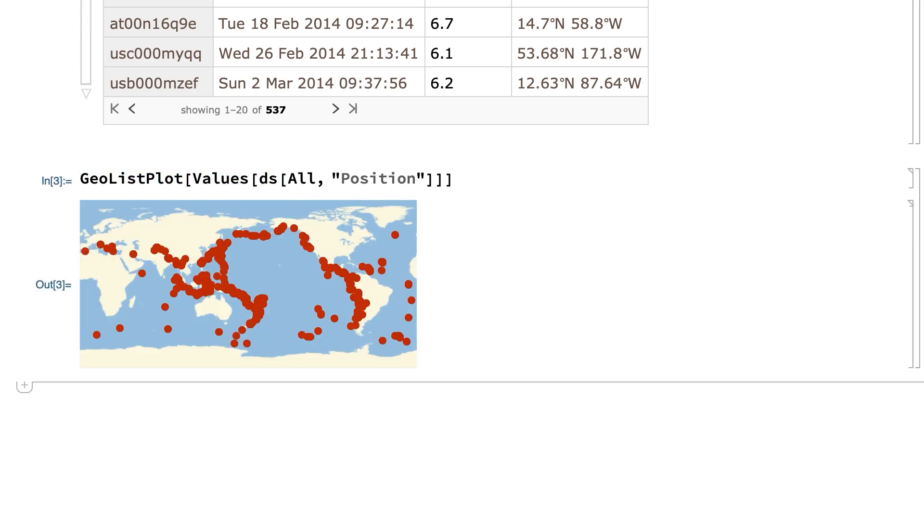
pyautogui.write('Hist')
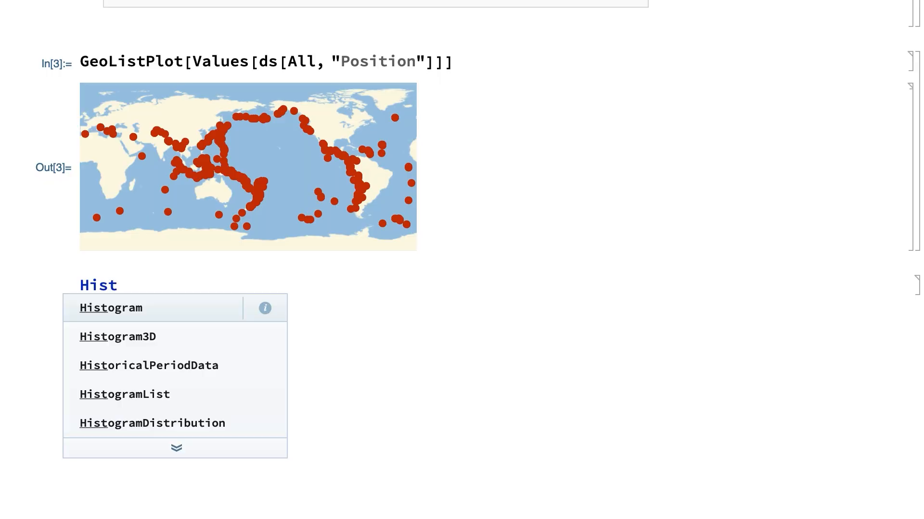
# Step: Start Histogram[ds[All, "Magnitude"]] using autocomplete and its usage info
pyautogui.click(118, 285)
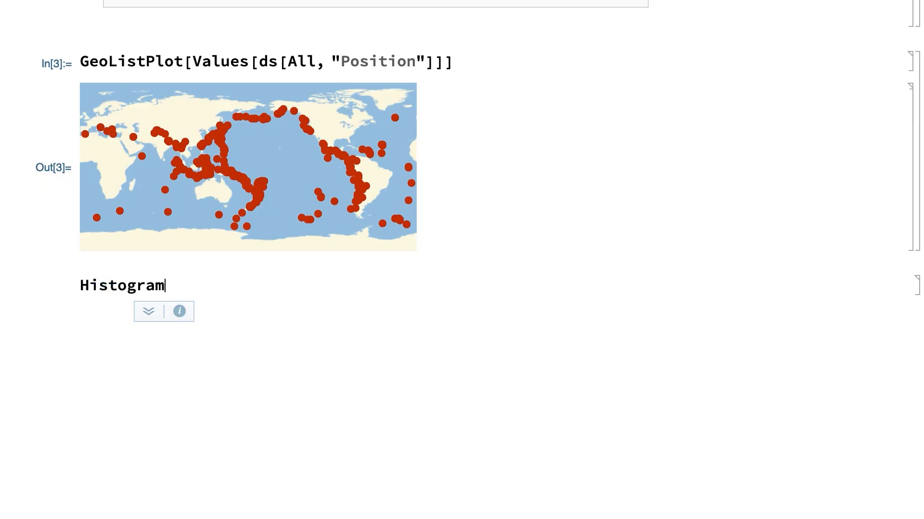
pyautogui.click(148, 311)
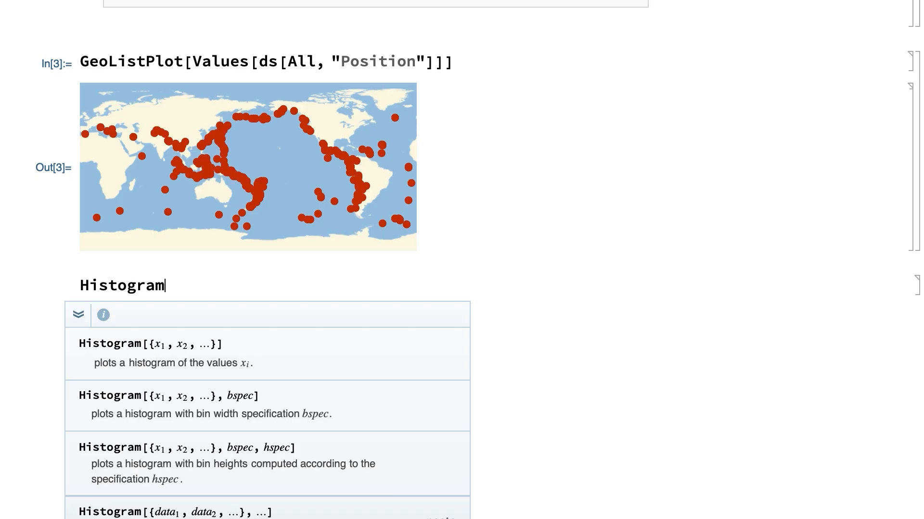
pyautogui.write('[ds[All, "Magnitude"], P')
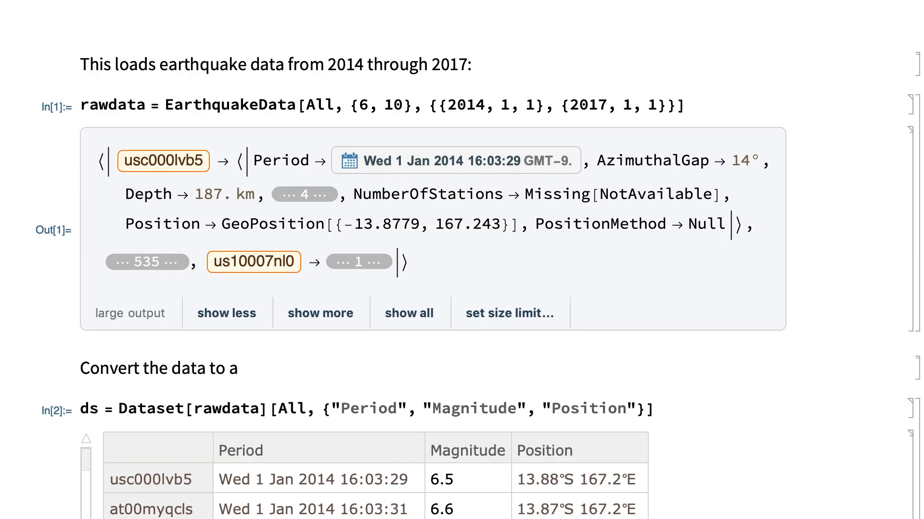
# Step: Insert a text cell "Plot the geographic distribution of earthquakes:" above the map code
pyautogui.scroll(-3)
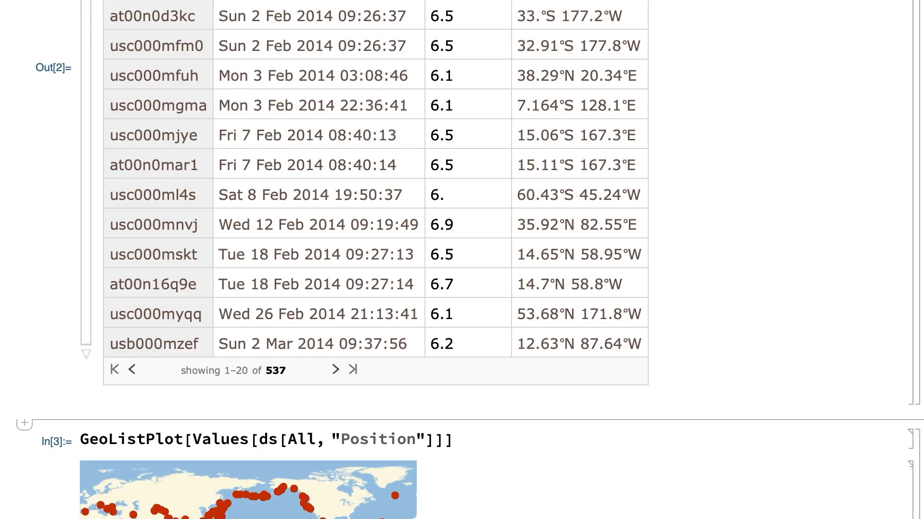
pyautogui.scroll(-3)
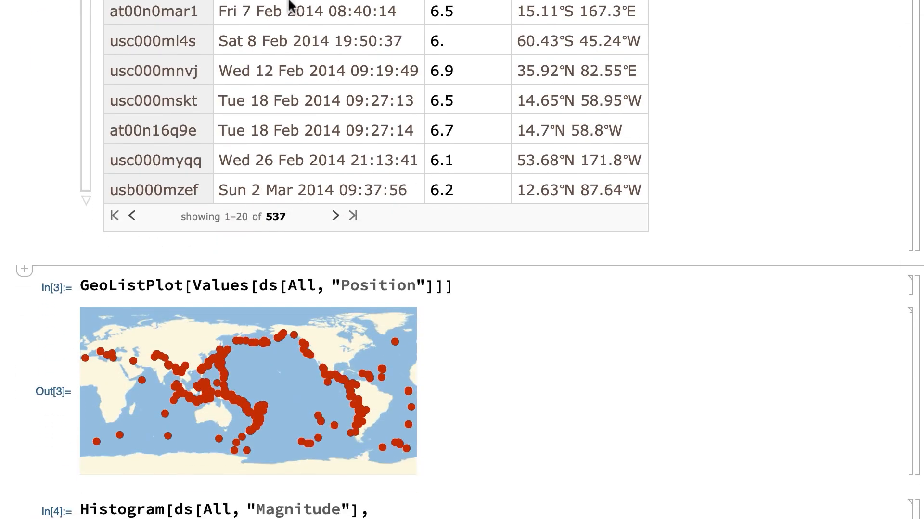
pyautogui.click(313, 11)
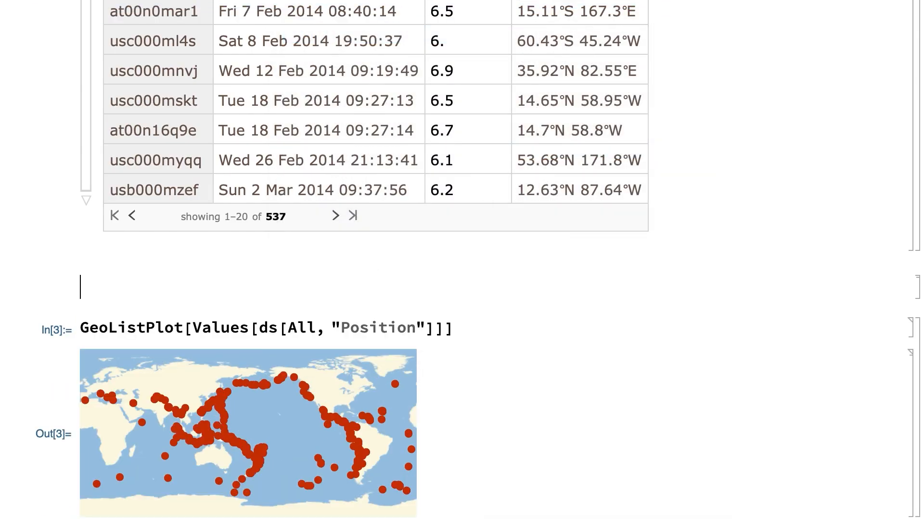
pyautogui.write('Plot the geographic distribution of earthquakes:')
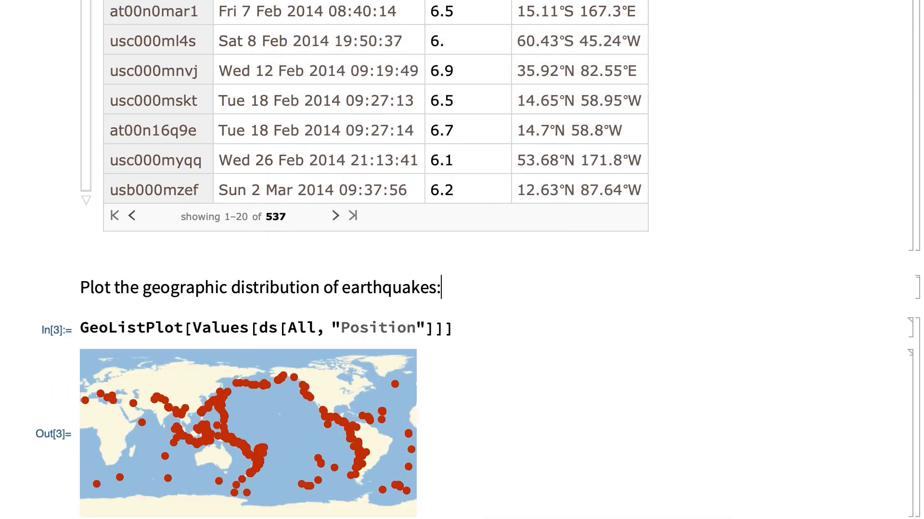
pyautogui.scroll(-3)
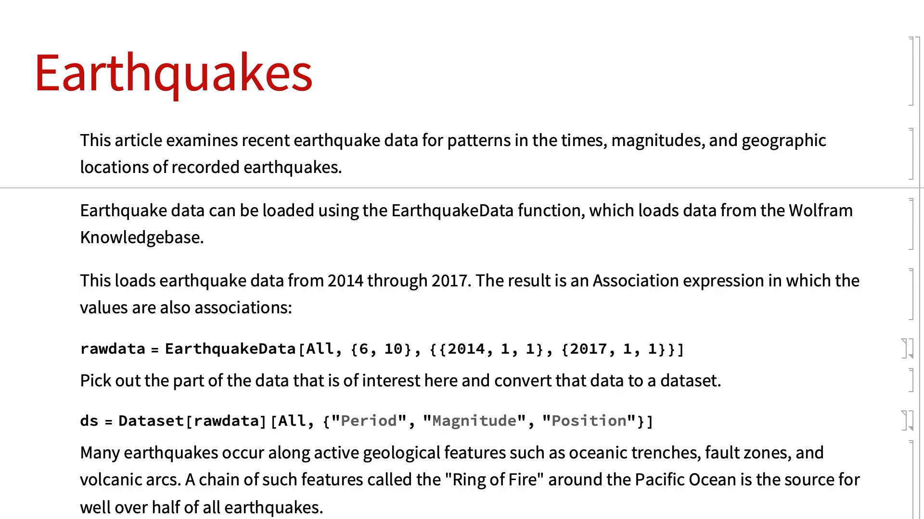
# Step: Add a Temporal Distribution section heading above the earthquake timing paragraph
pyautogui.scroll(-3)
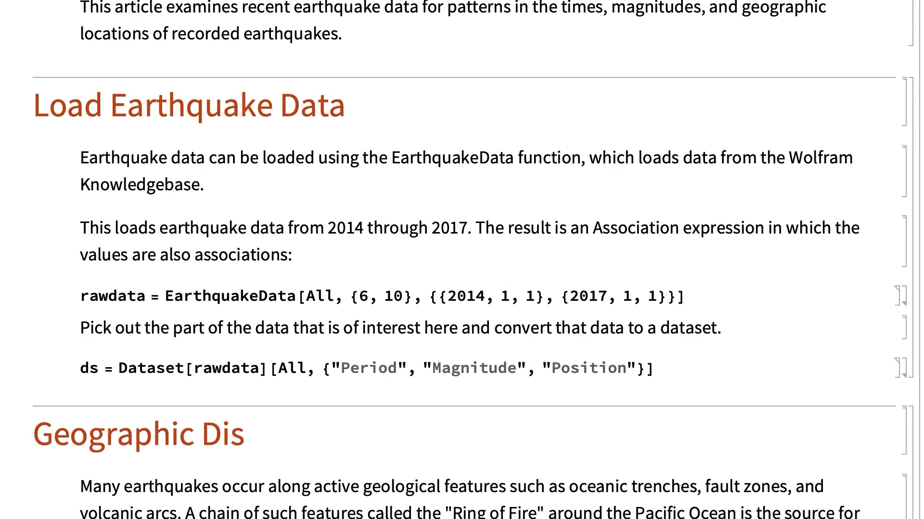
pyautogui.scroll(-3)
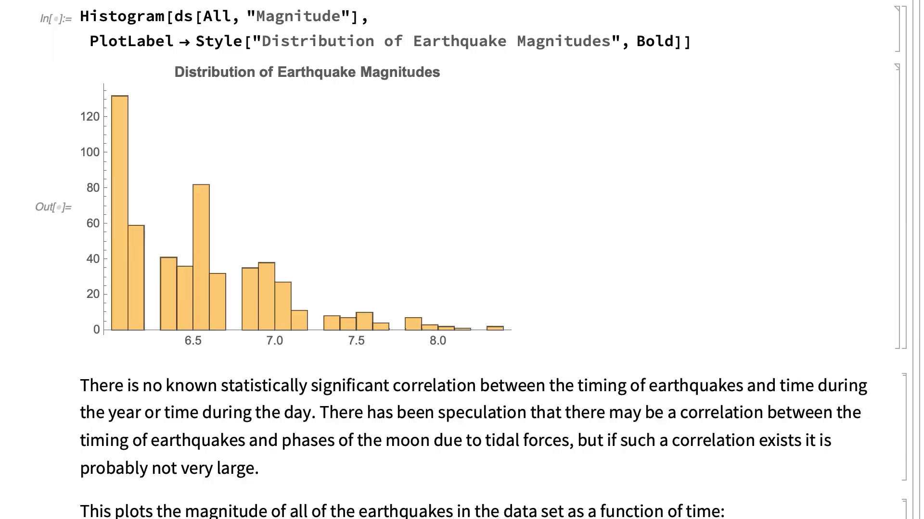
pyautogui.click(312, 11)
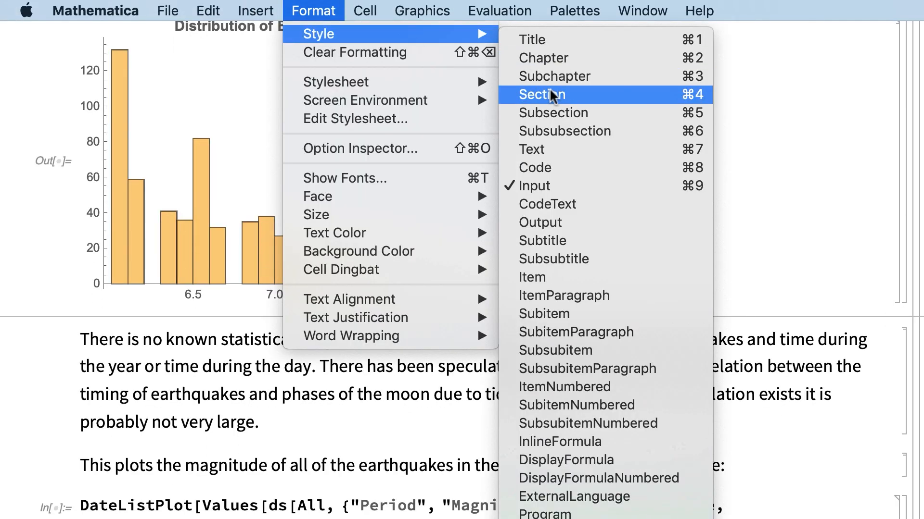
pyautogui.click(541, 94)
pyautogui.write('Temporal Distribution')
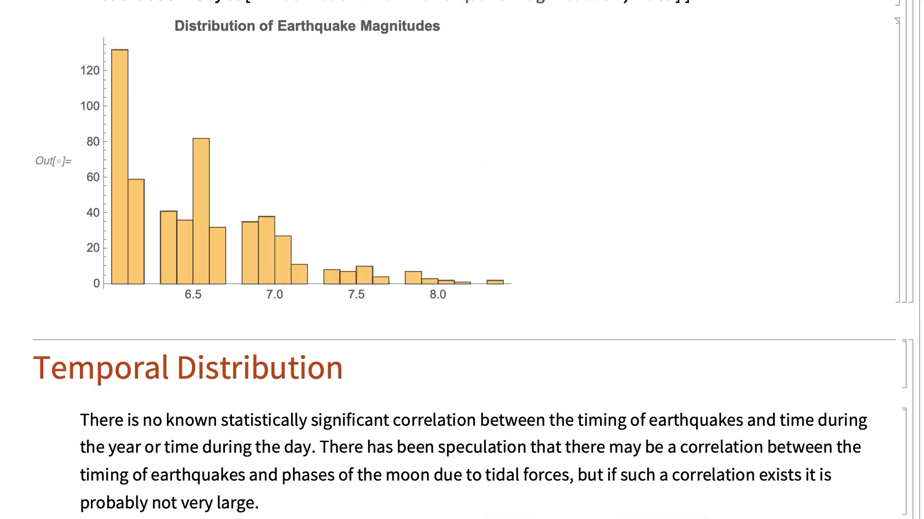
pyautogui.scroll(-3)
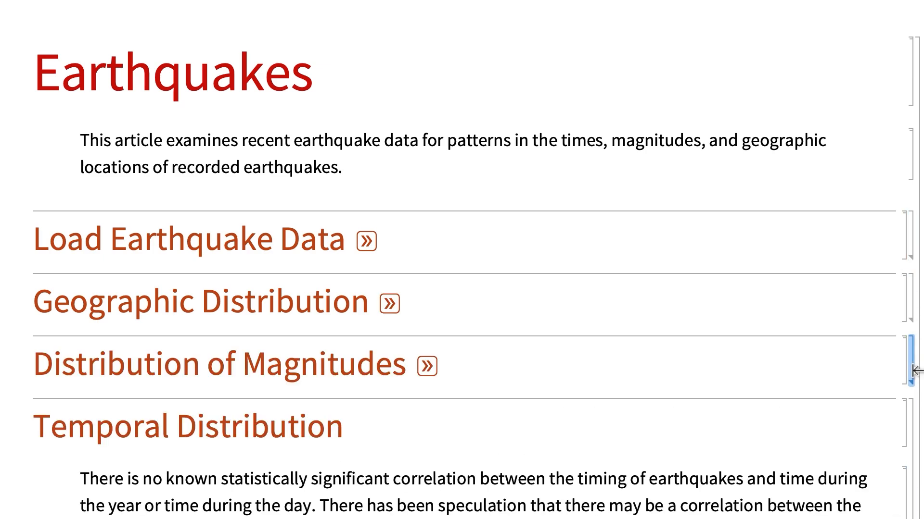
# Step: Expand the Geographic Distribution section to show its Ring of Fire text and map code
pyautogui.scroll(-3)
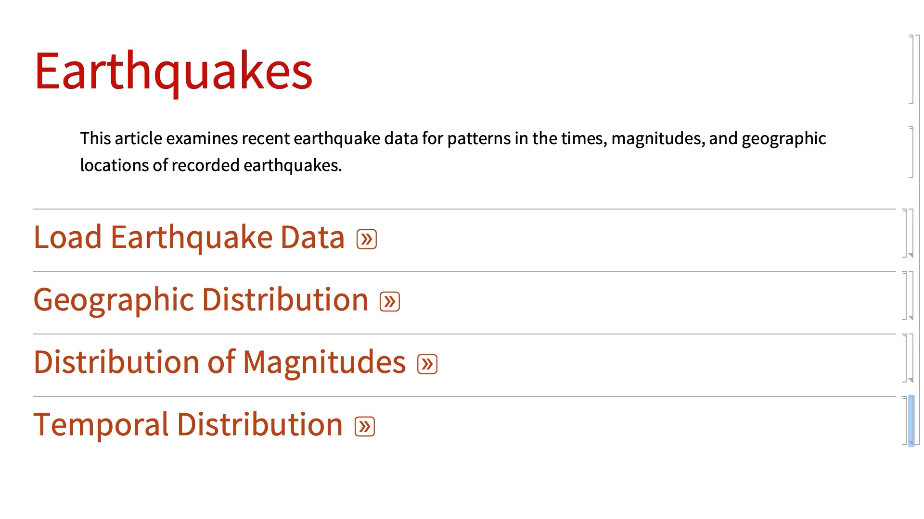
pyautogui.click(390, 299)
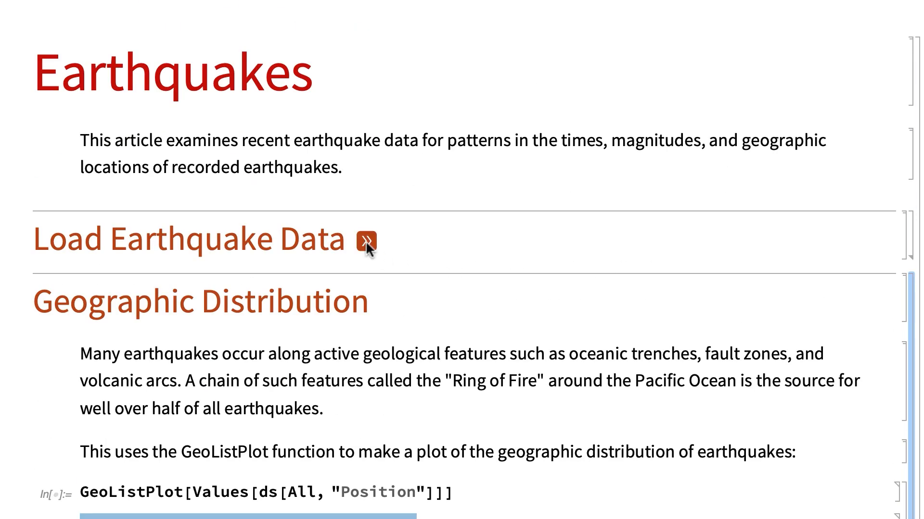
# Step: Open the Load Earthquake Data section to show its EarthquakeData loading code
pyautogui.click(366, 241)
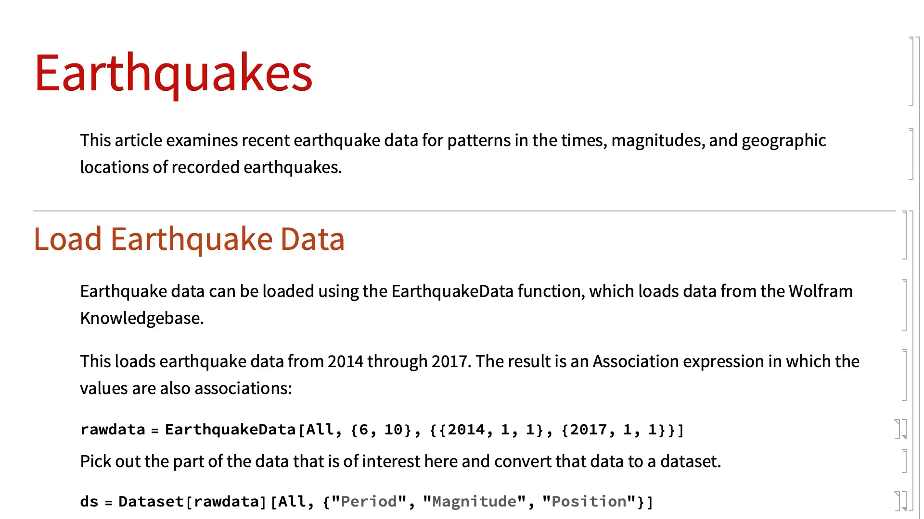
pyautogui.scroll(-3)
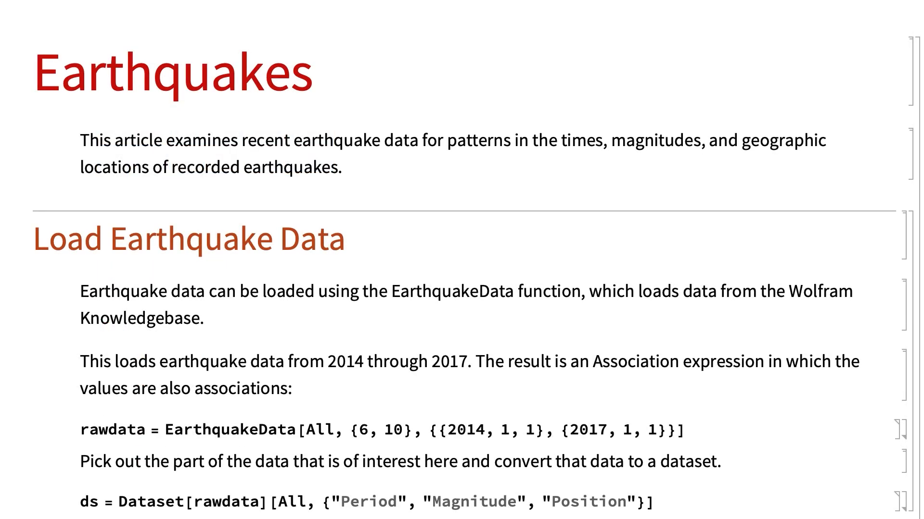
# Step: Raise the map's minimum magnitude slider in two drags so only stronger quakes show
pyautogui.scroll(-3)
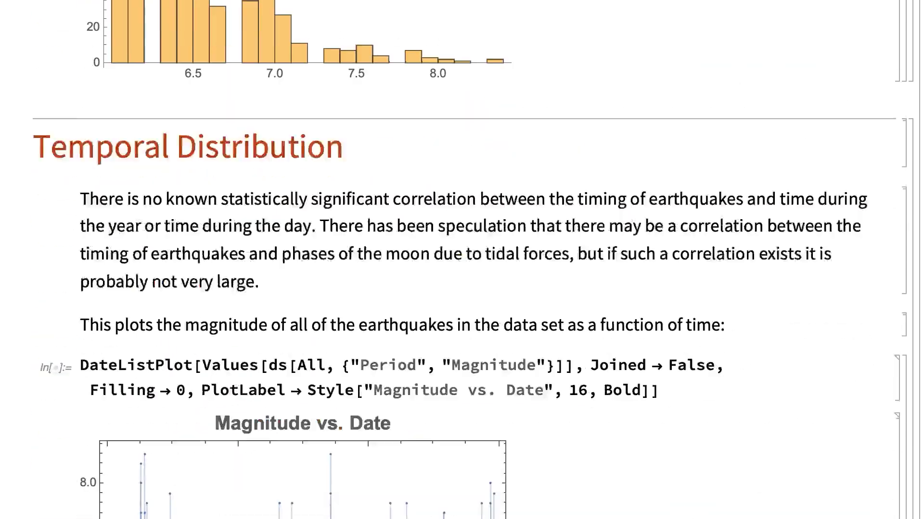
pyautogui.scroll(-3)
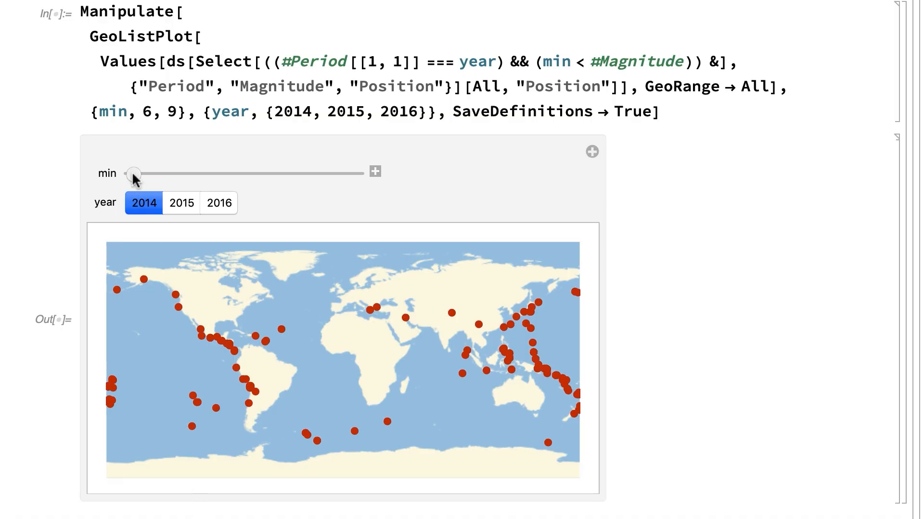
pyautogui.moveTo(133, 174); pyautogui.dragTo(188, 174)
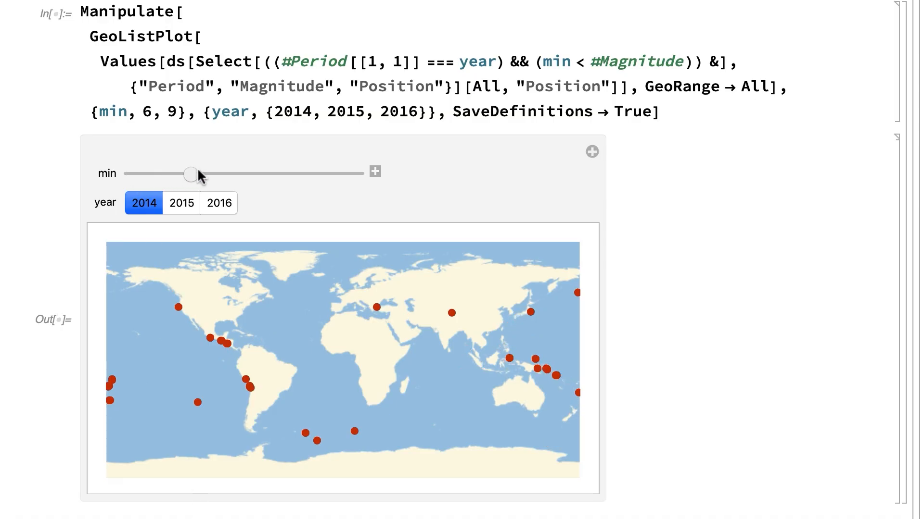
pyautogui.moveTo(190, 174); pyautogui.dragTo(244, 173)
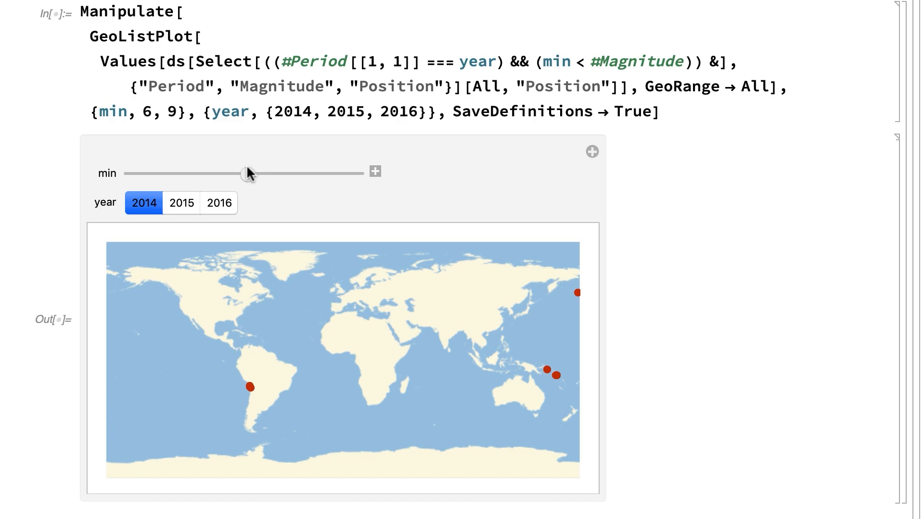
# Step: Show the 2015 and then 2016 earthquakes, and readjust the minimum magnitude filter
pyautogui.click(181, 203)
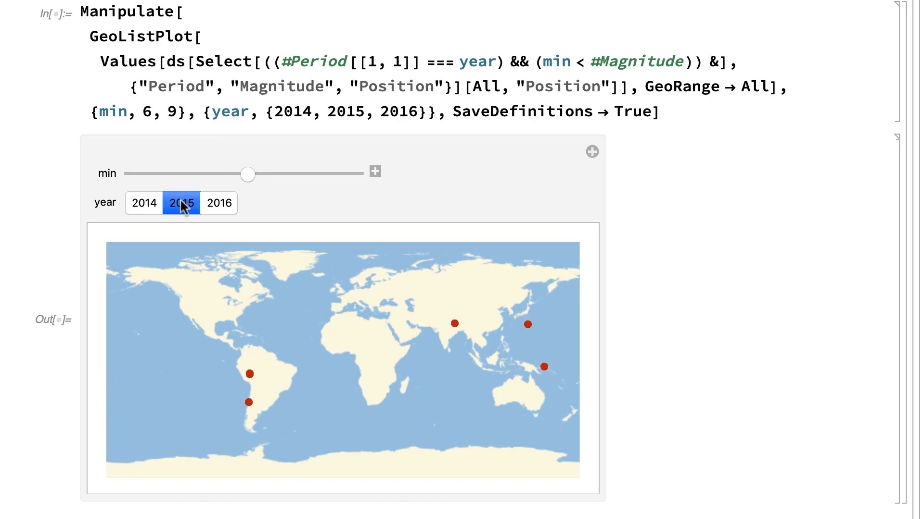
pyautogui.click(217, 202)
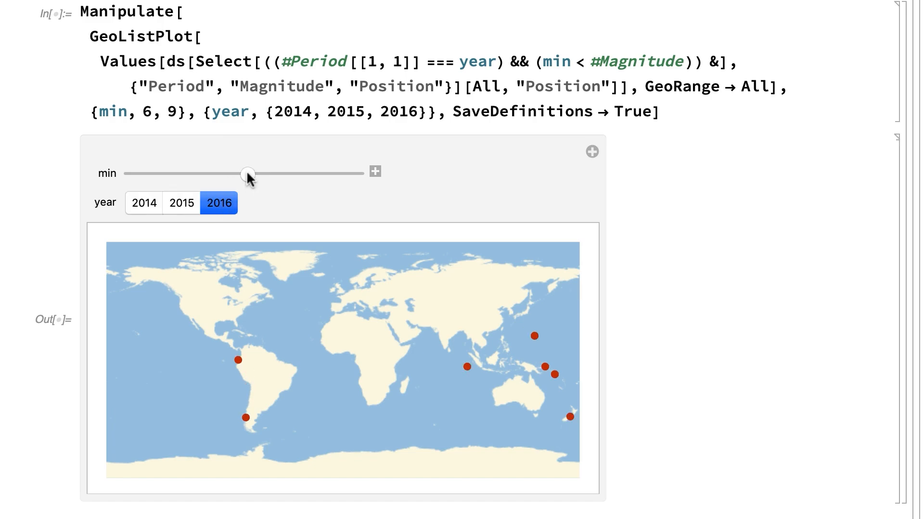
pyautogui.moveTo(247, 173); pyautogui.dragTo(135, 173)
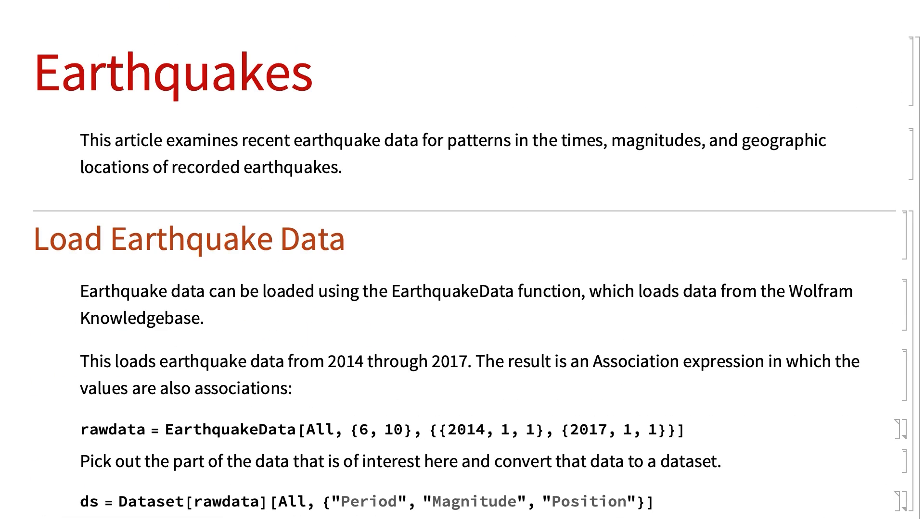
# Step: Publish the Earthquakes notebook to the Wolfram Cloud with public access via File > Publish to Cloud
pyautogui.click(168, 11)
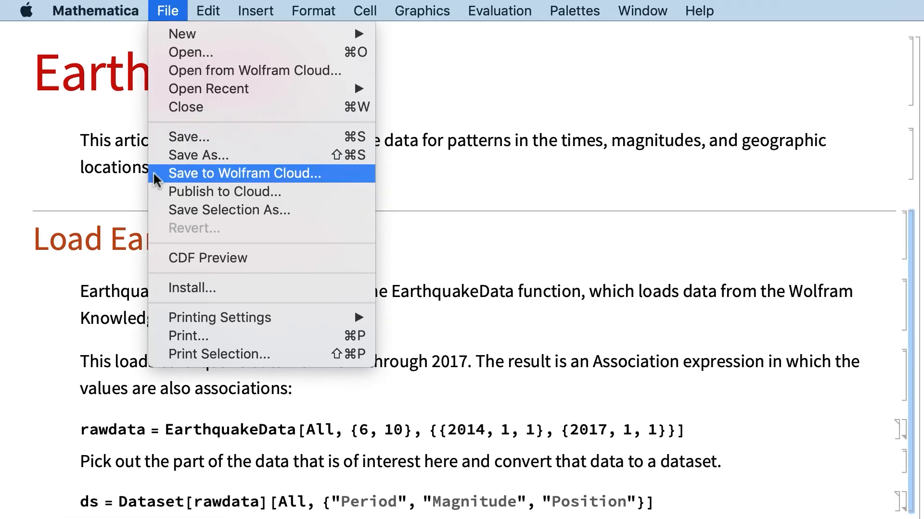
pyautogui.moveTo(253, 70)
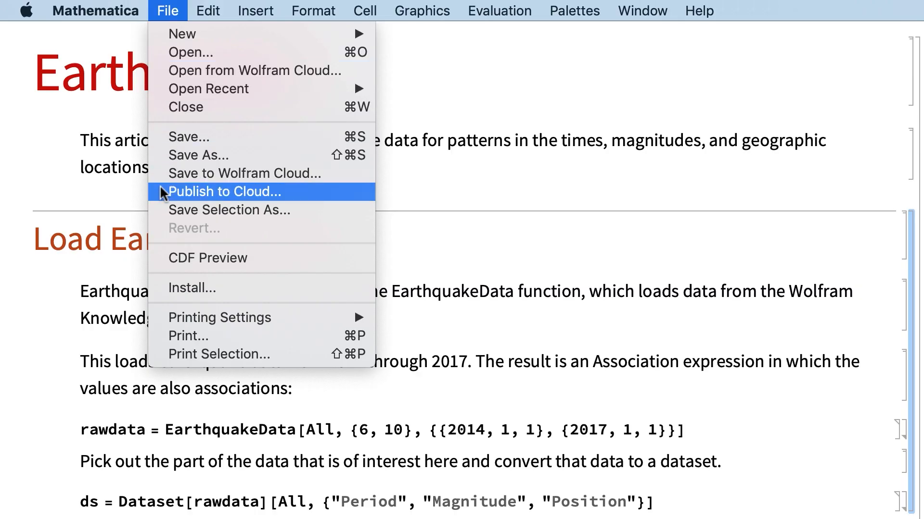
pyautogui.click(222, 191)
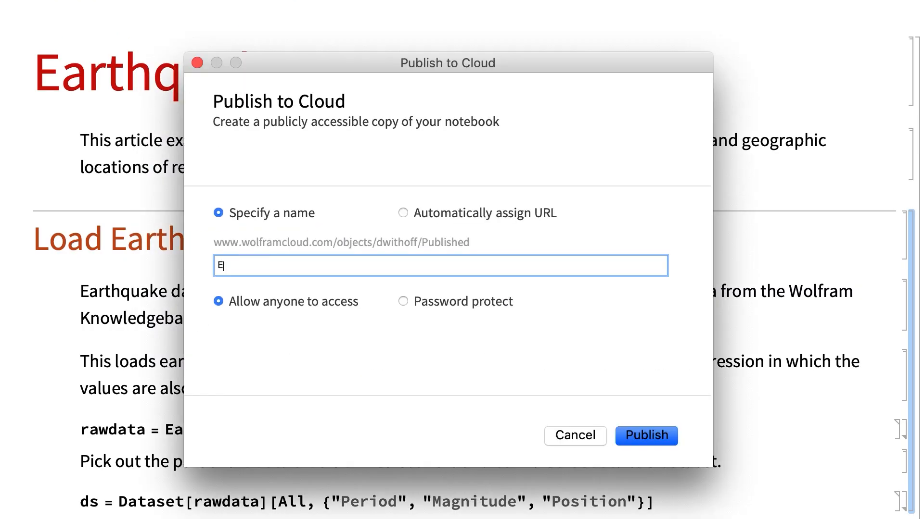
pyautogui.click(646, 436)
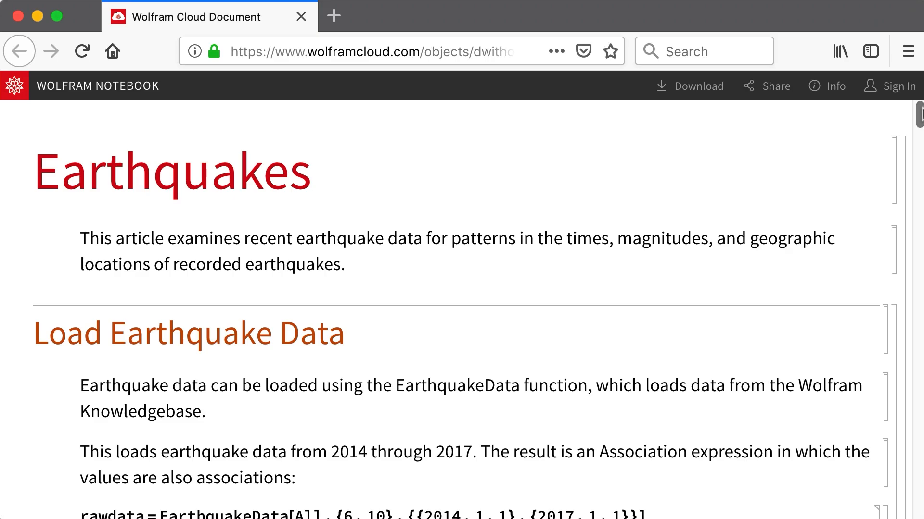
# Step: On the cloud page's Manipulate map, drag the min magnitude slider right to filter out weaker quakes
pyautogui.scroll(-3)
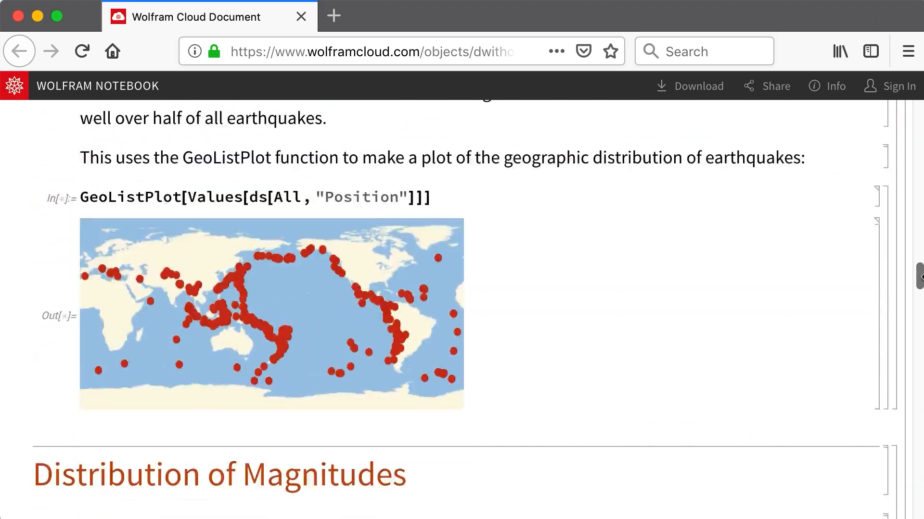
pyautogui.scroll(-3)
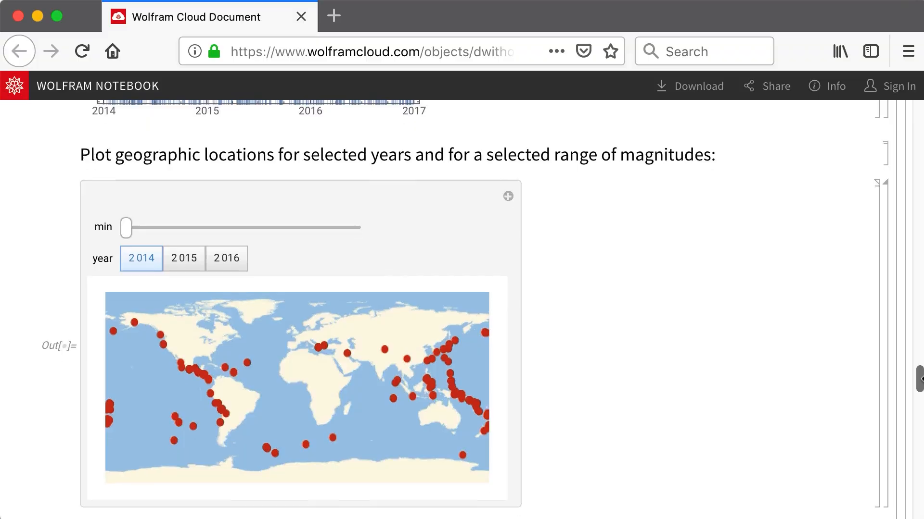
pyautogui.moveTo(126, 227); pyautogui.dragTo(206, 202)
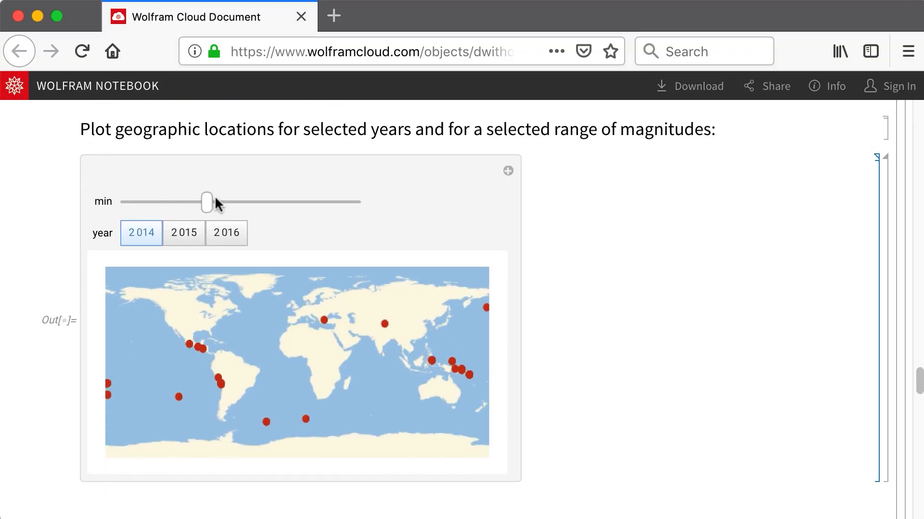
pyautogui.click(226, 233)
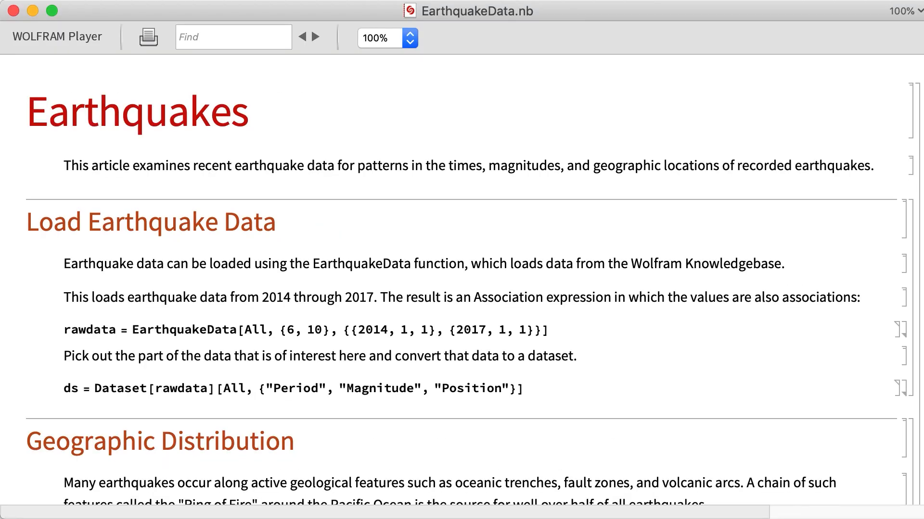
pyautogui.scroll(-3)
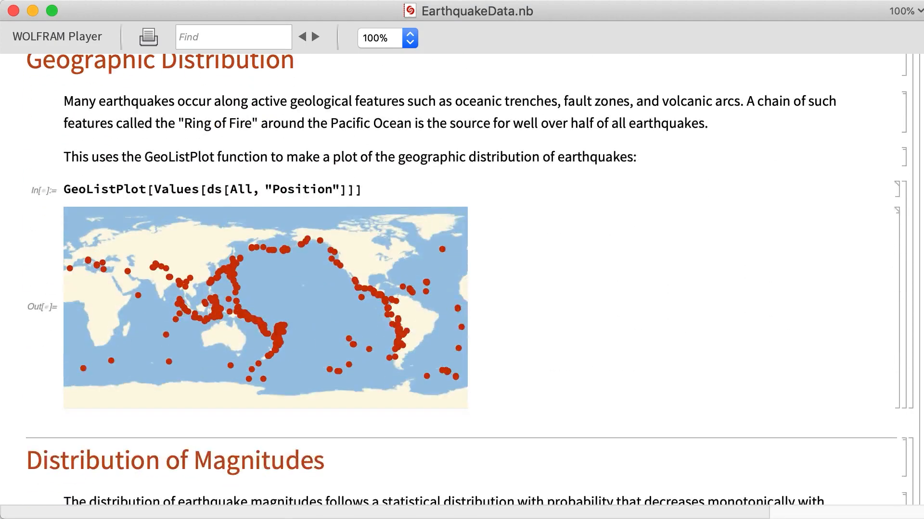
pyautogui.scroll(-3)
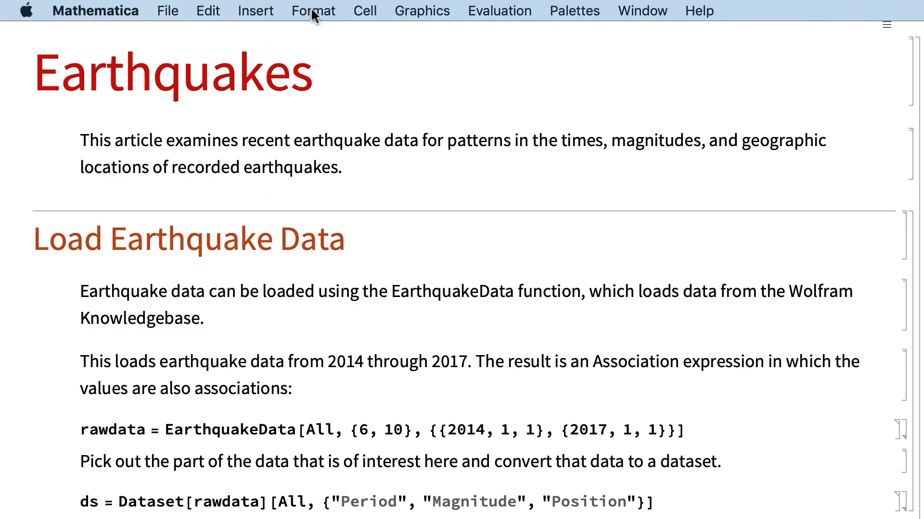
# Step: Apply the PresenterTools Carbon stylesheet and the Slideshow Working screen environment
pyautogui.click(313, 10)
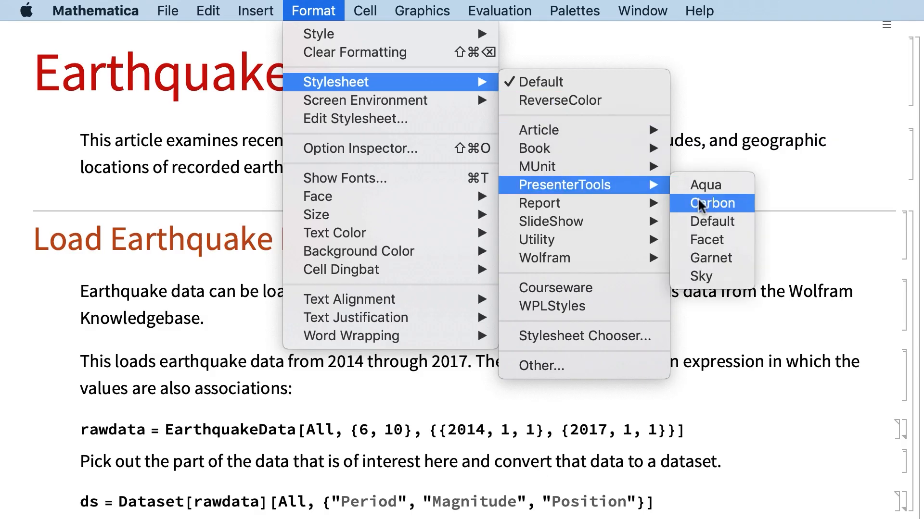
pyautogui.click(711, 203)
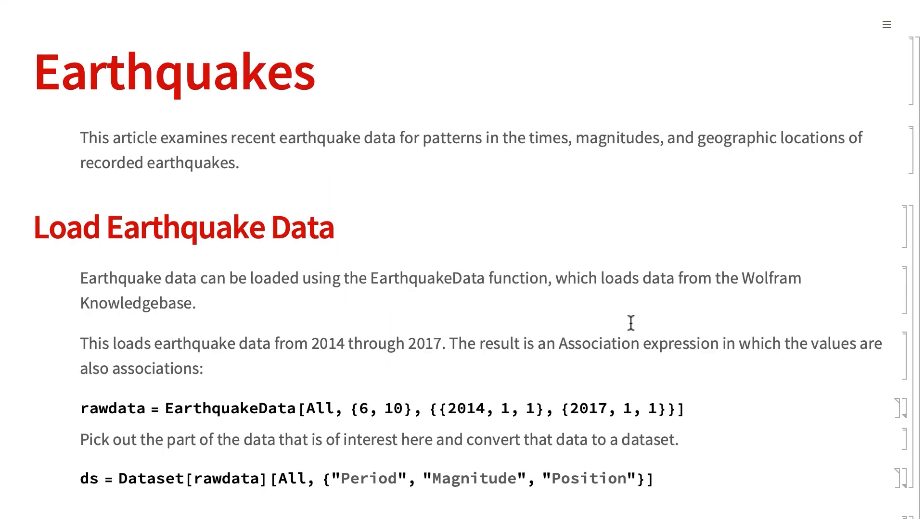
pyautogui.click(313, 11)
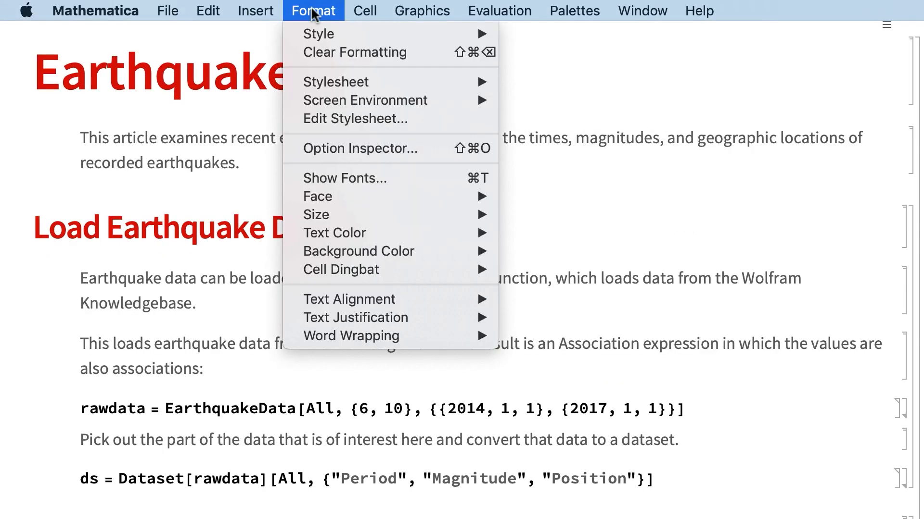
pyautogui.moveTo(365, 100)
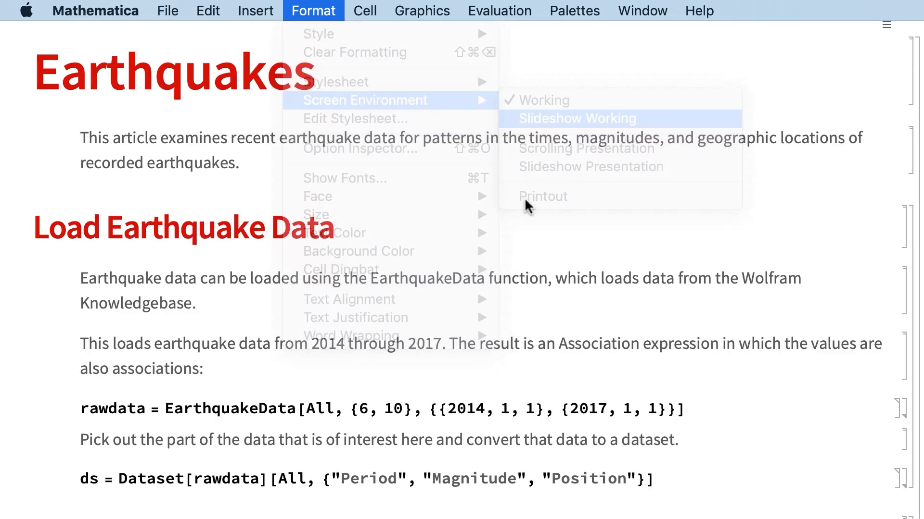
pyautogui.click(576, 119)
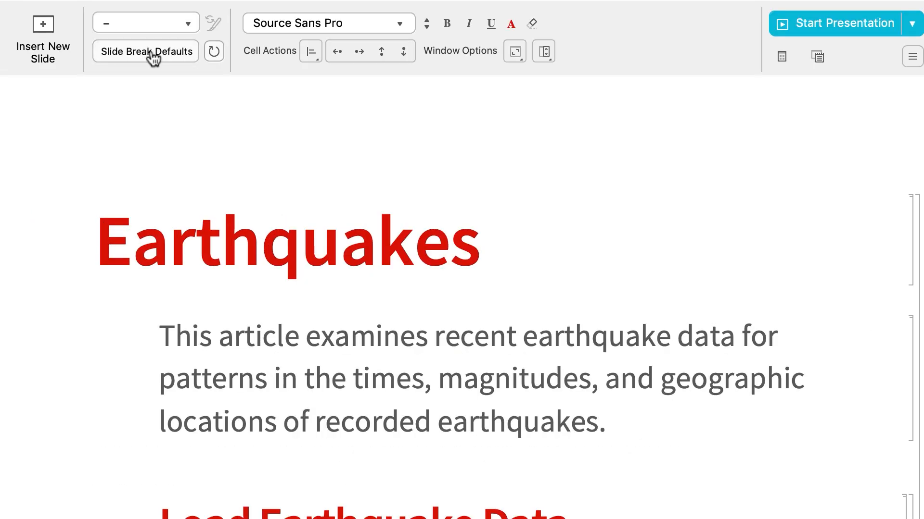
# Step: Add default slide breaks before every Section cell and start the presentation
pyautogui.click(145, 51)
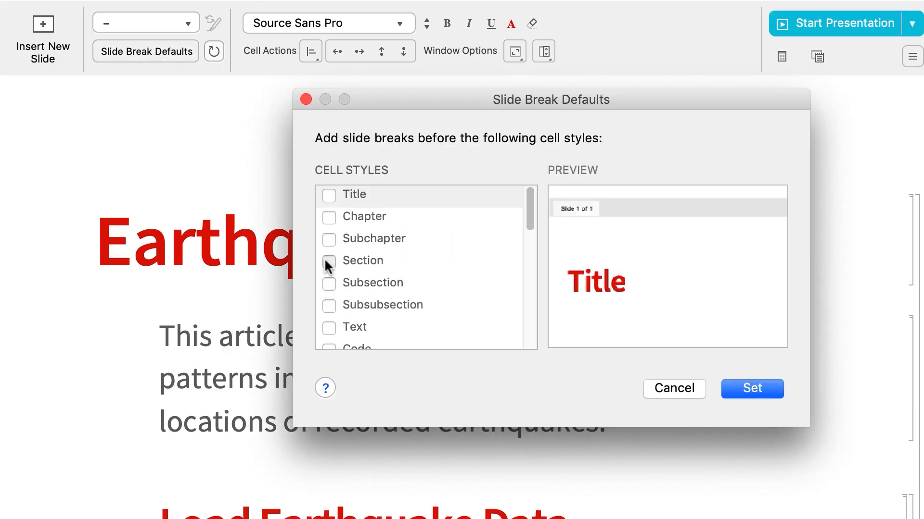
pyautogui.click(751, 389)
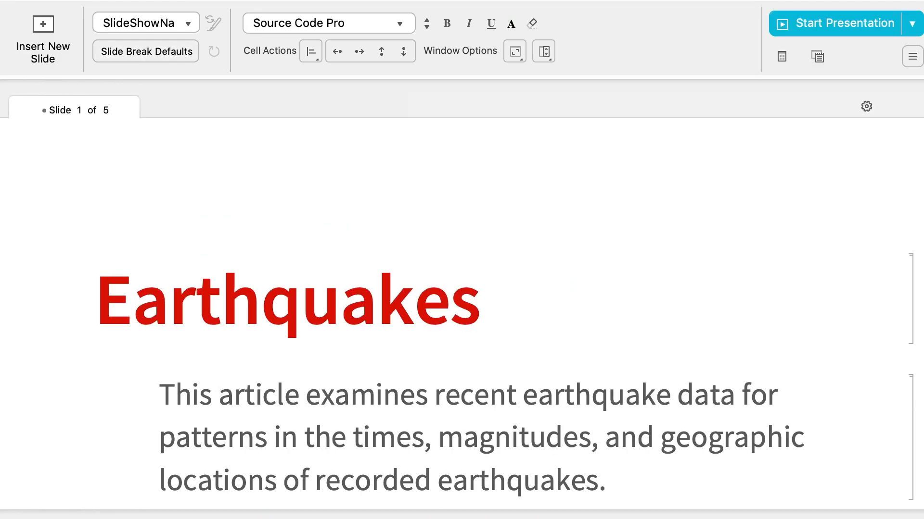
pyautogui.click(843, 23)
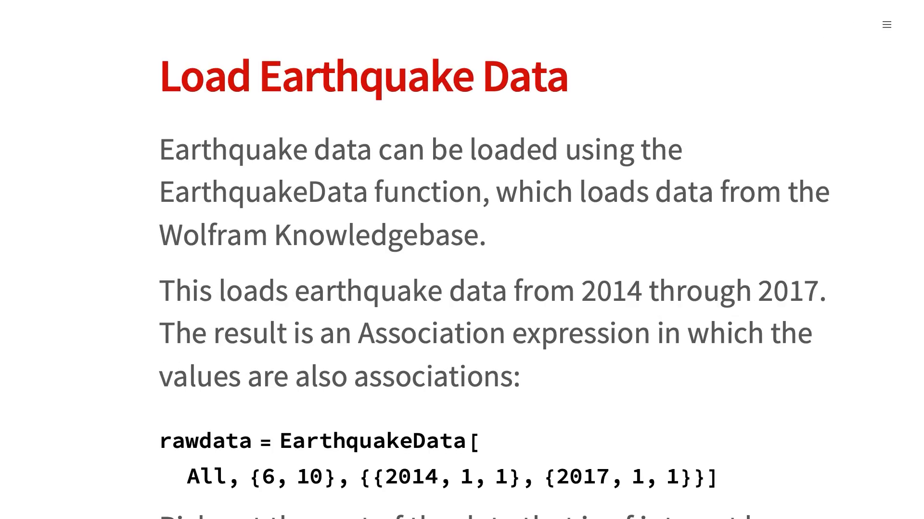